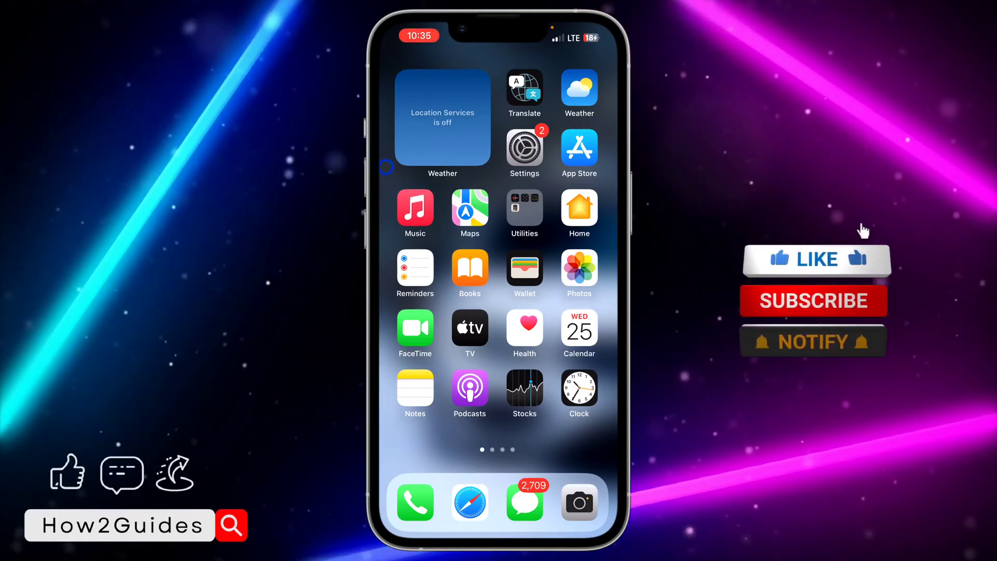
Step: Launch Settings, search for "Autom", then dismiss the search results
{"action": "left_click", "coordinate": [816, 258]}
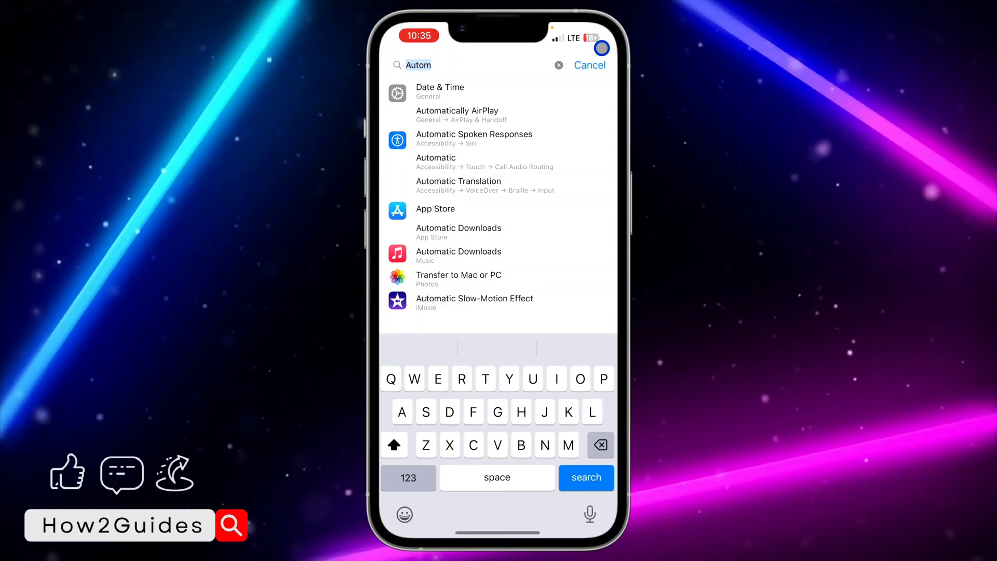
{"action": "left_click", "coordinate": [588, 64]}
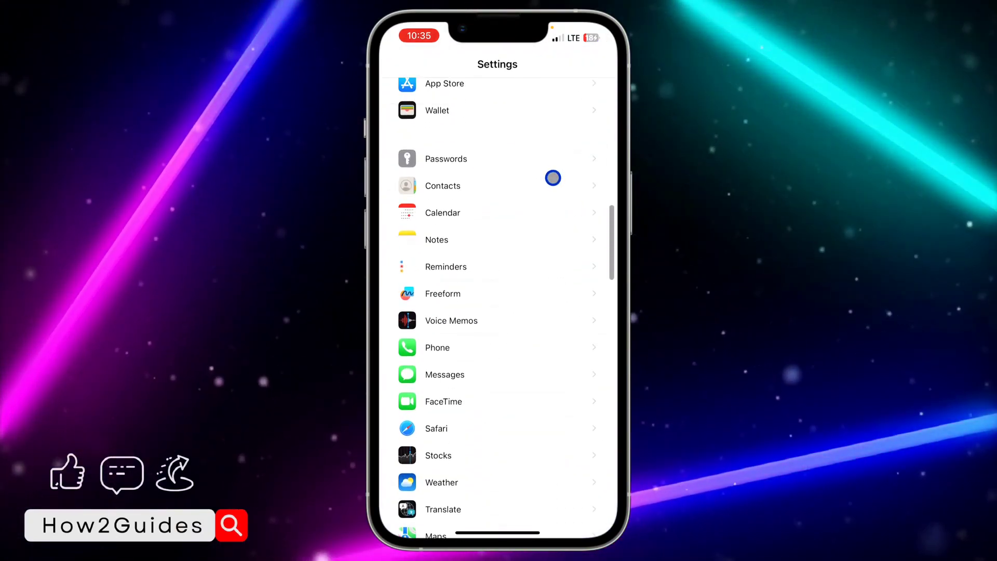
Step: Open Passwords to reach Password Options with AutoFill and Clean Up Automatically on
{"action": "left_click", "coordinate": [446, 158]}
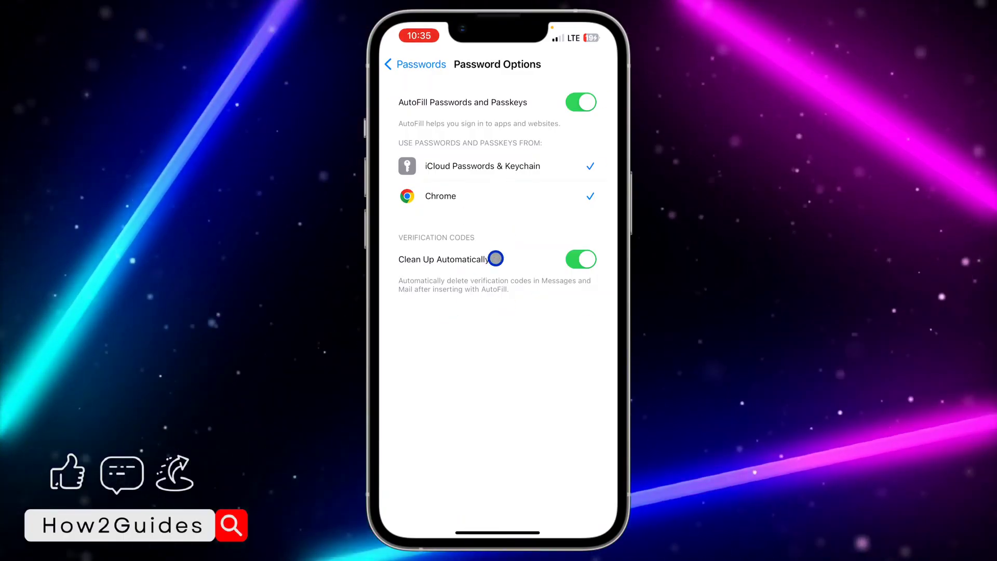
{"action": "mouse_move", "coordinate": [481, 274]}
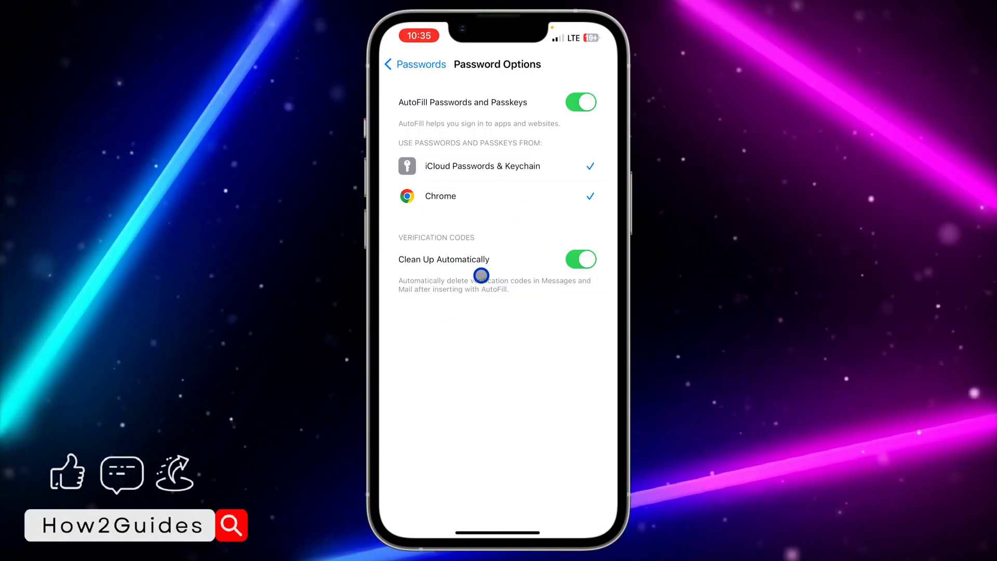
{"action": "mouse_move", "coordinate": [457, 321]}
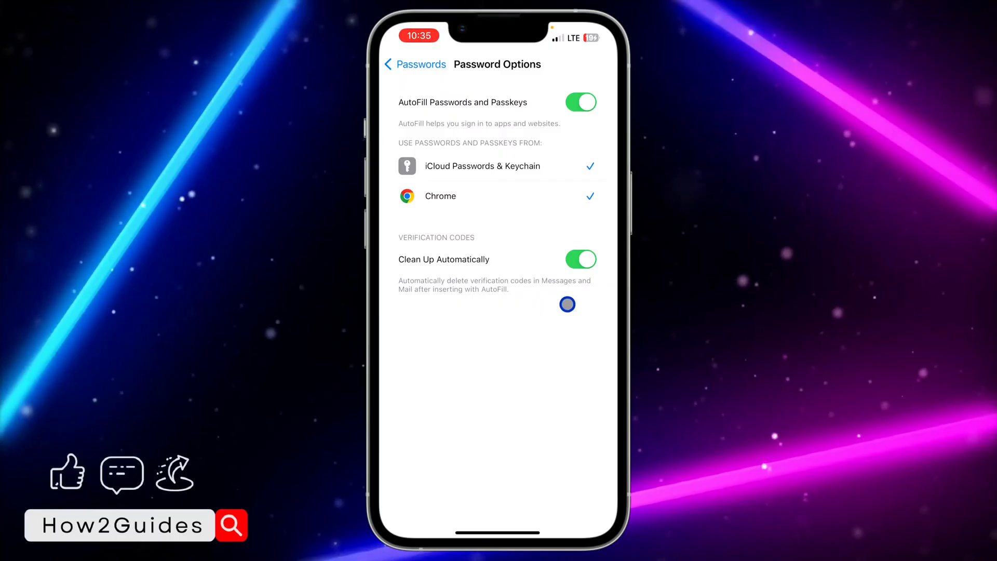
{"action": "mouse_move", "coordinate": [422, 302]}
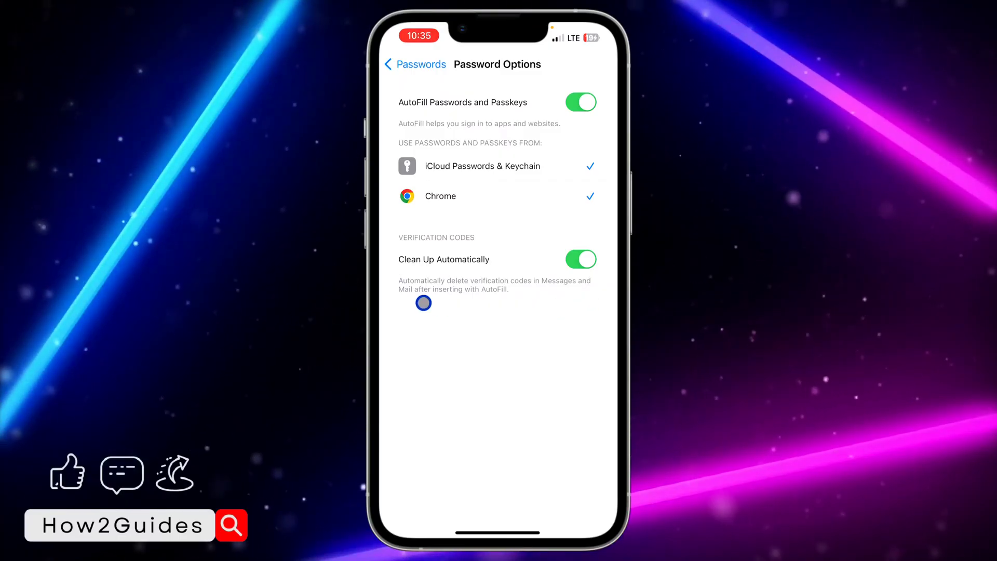
{"action": "mouse_move", "coordinate": [552, 310]}
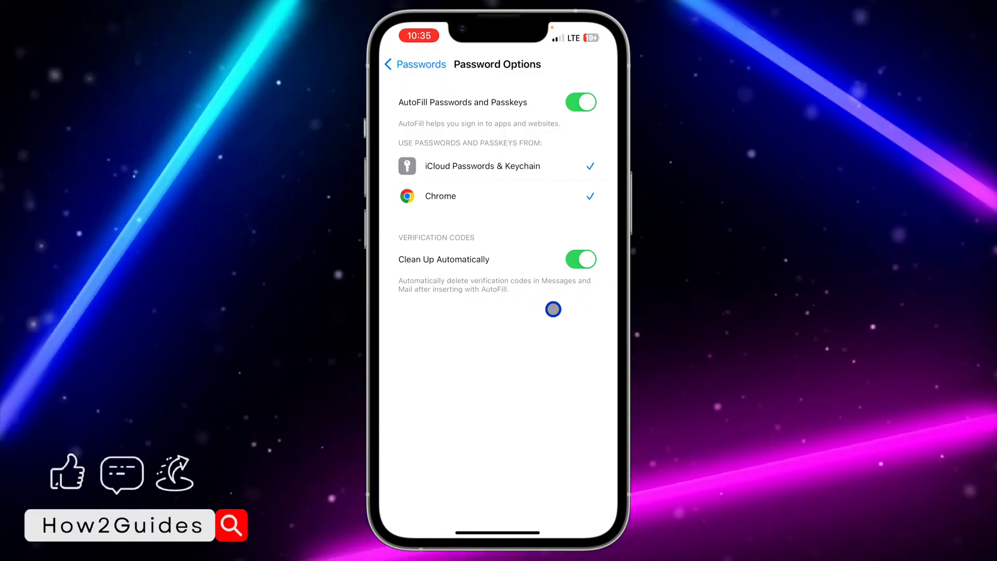
{"action": "left_click", "coordinate": [579, 259]}
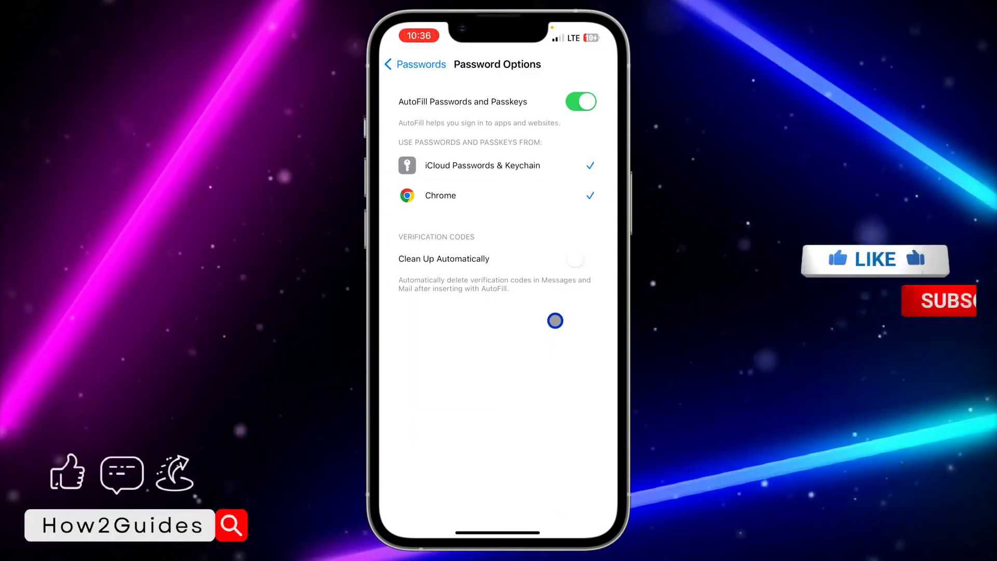
{"action": "left_click", "coordinate": [579, 258]}
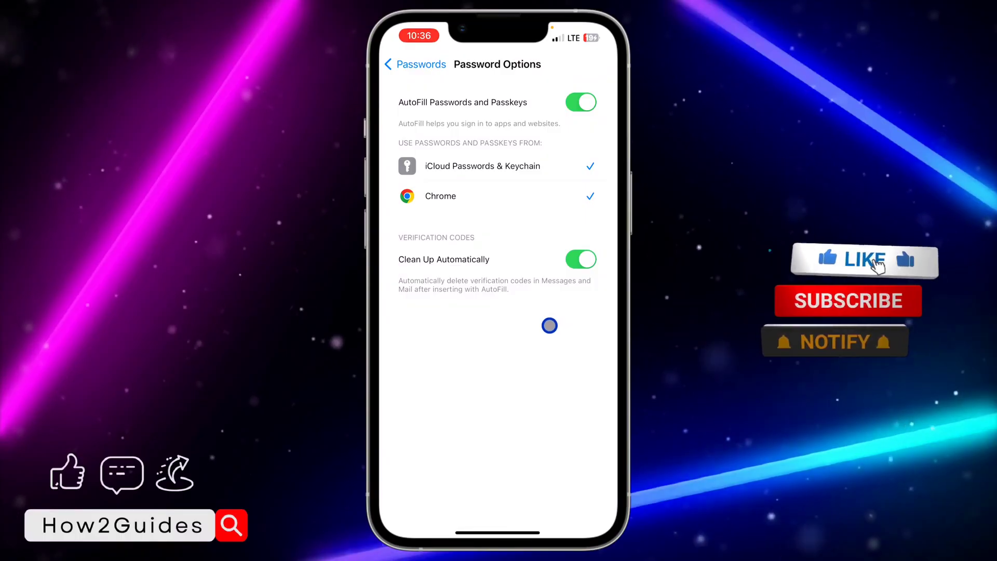